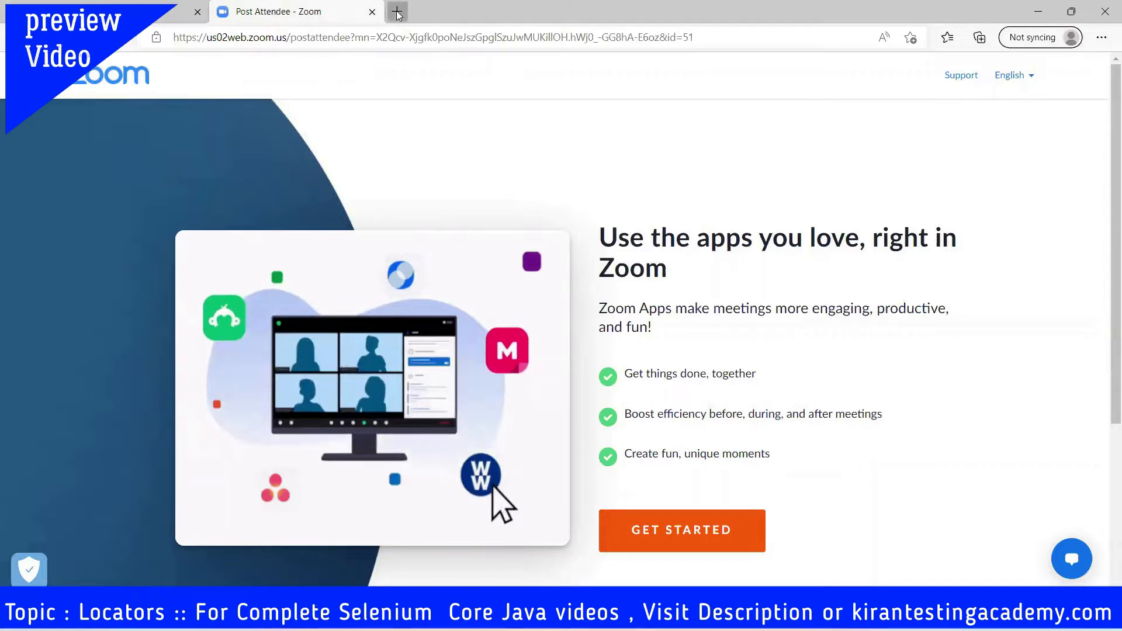
- Search 'facebook' in a new tab and open the 'Facebook - log in or sign up' result
left_click(396, 11)
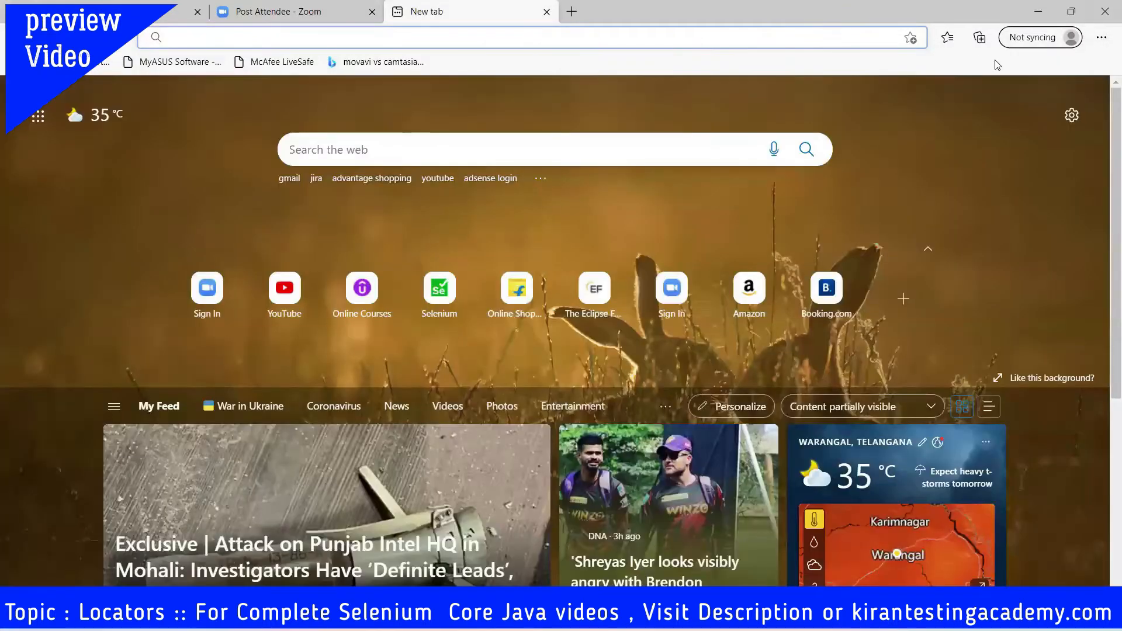
left_click(502, 36)
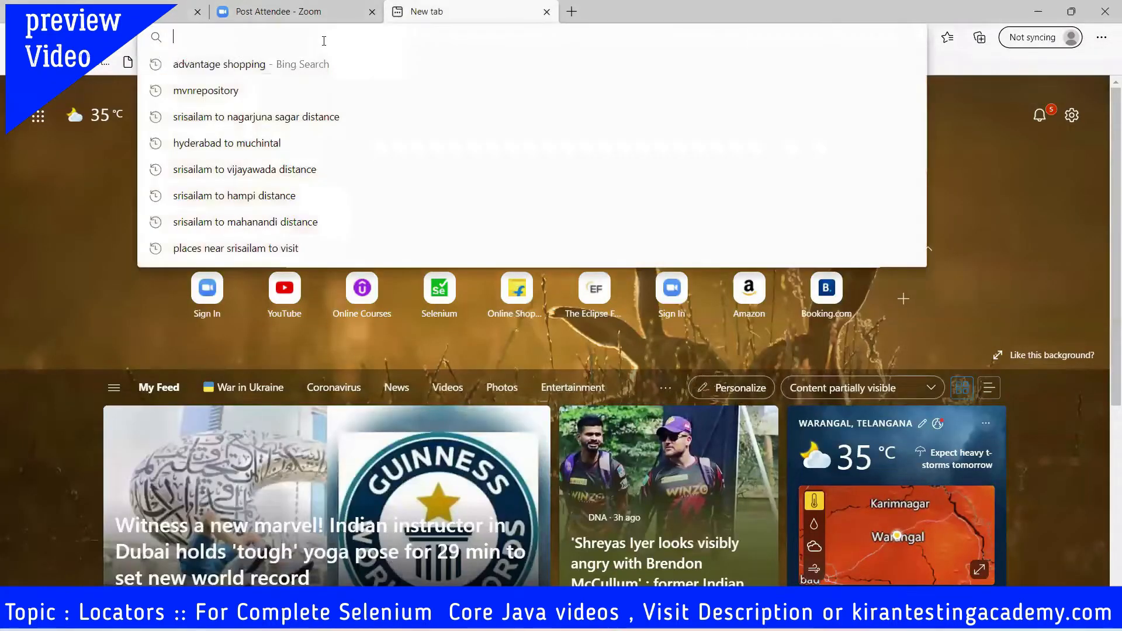
type("face")
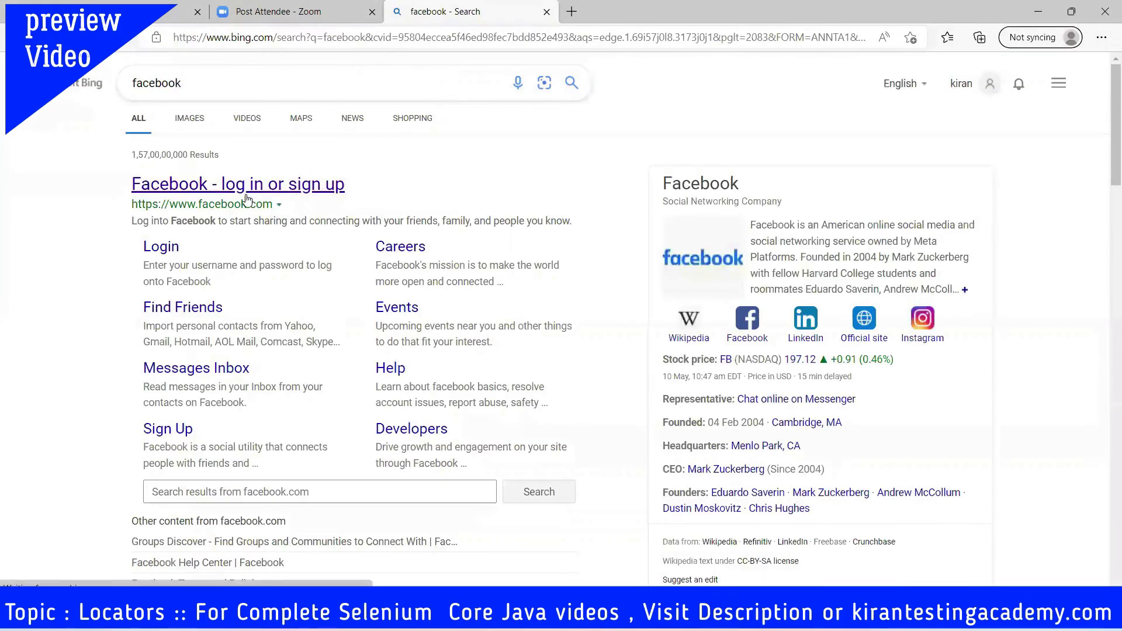
left_click(237, 184)
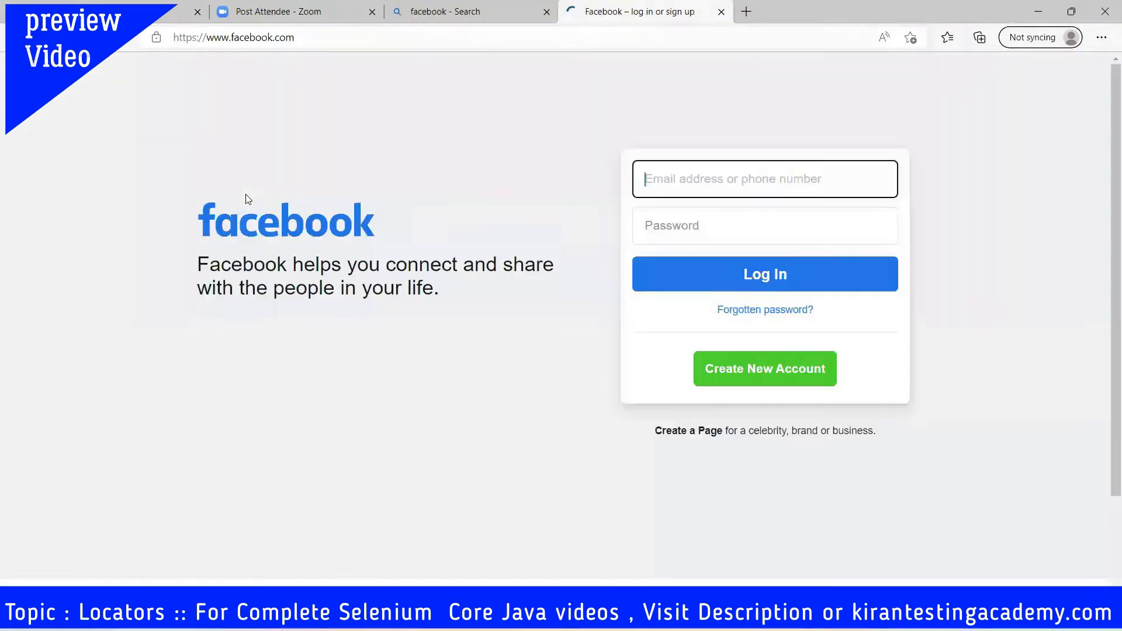
left_click(763, 177)
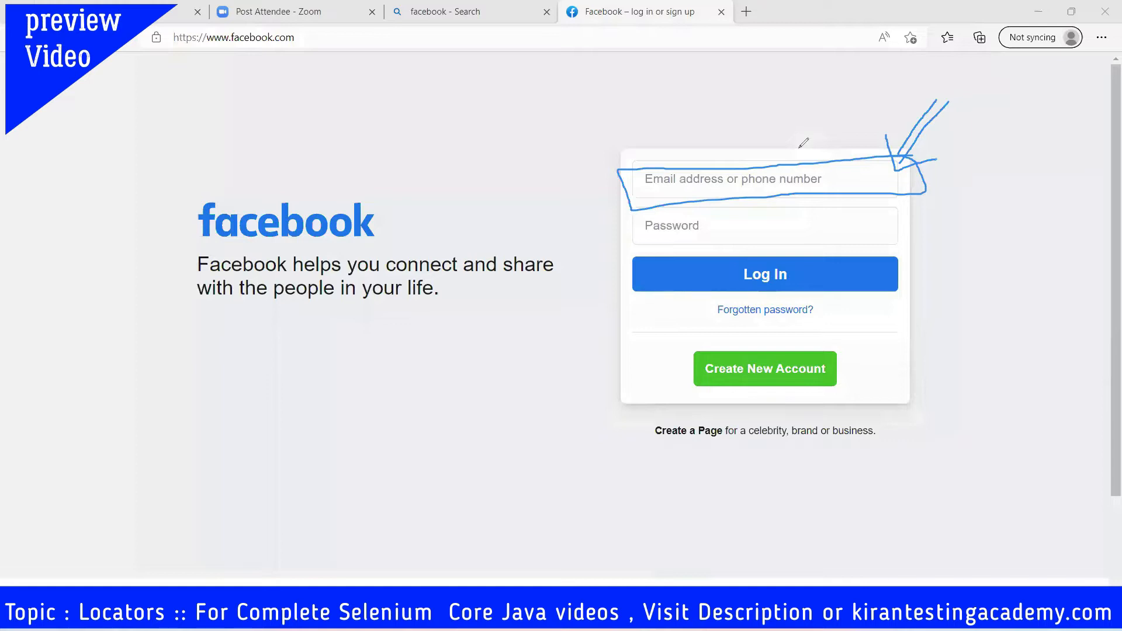
mouse_move(582, 175)
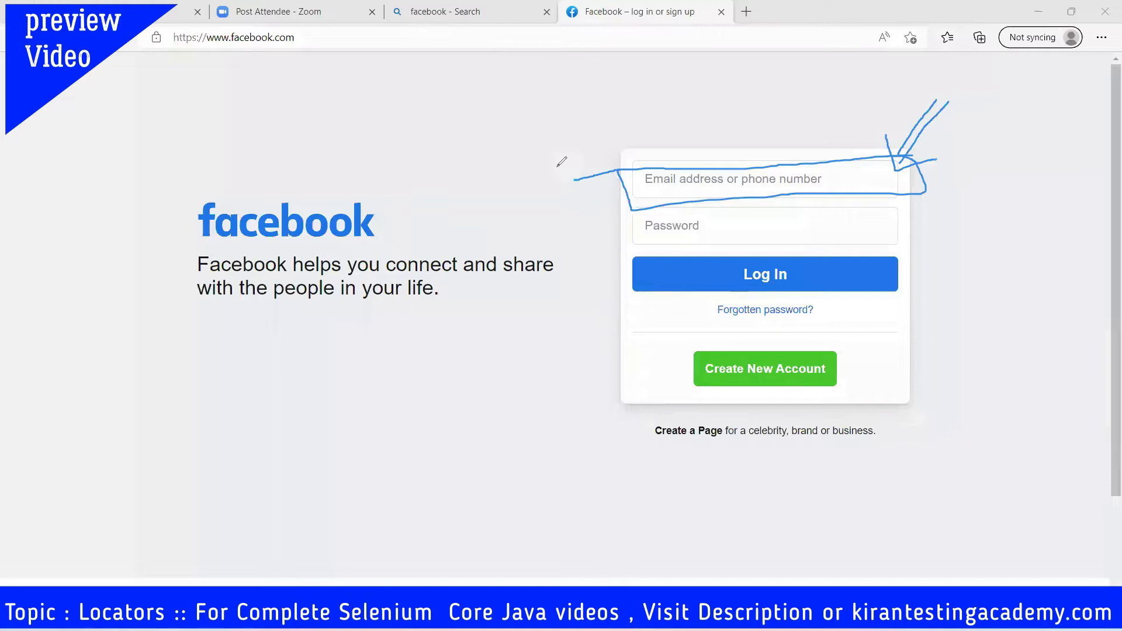
mouse_move(632, 135)
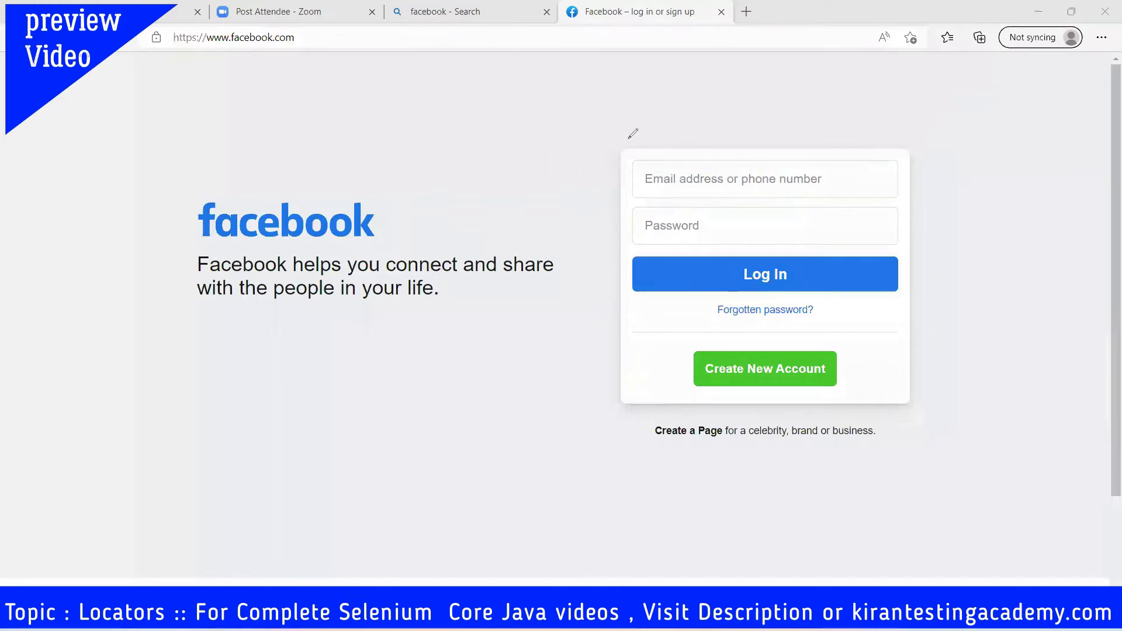
mouse_move(646, 492)
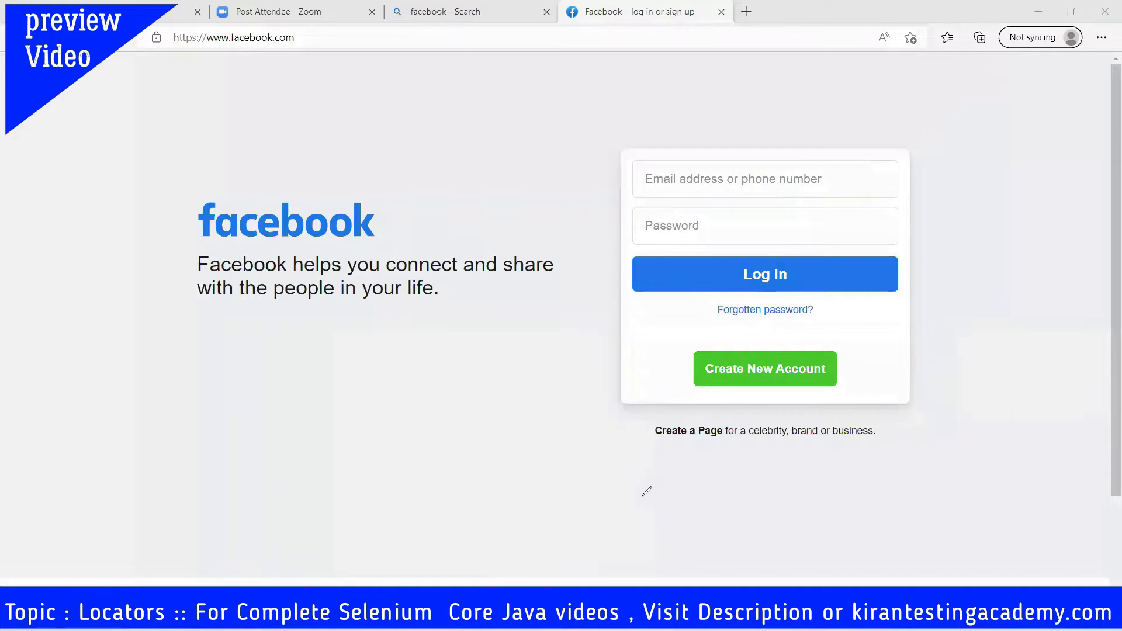
mouse_move(936, 326)
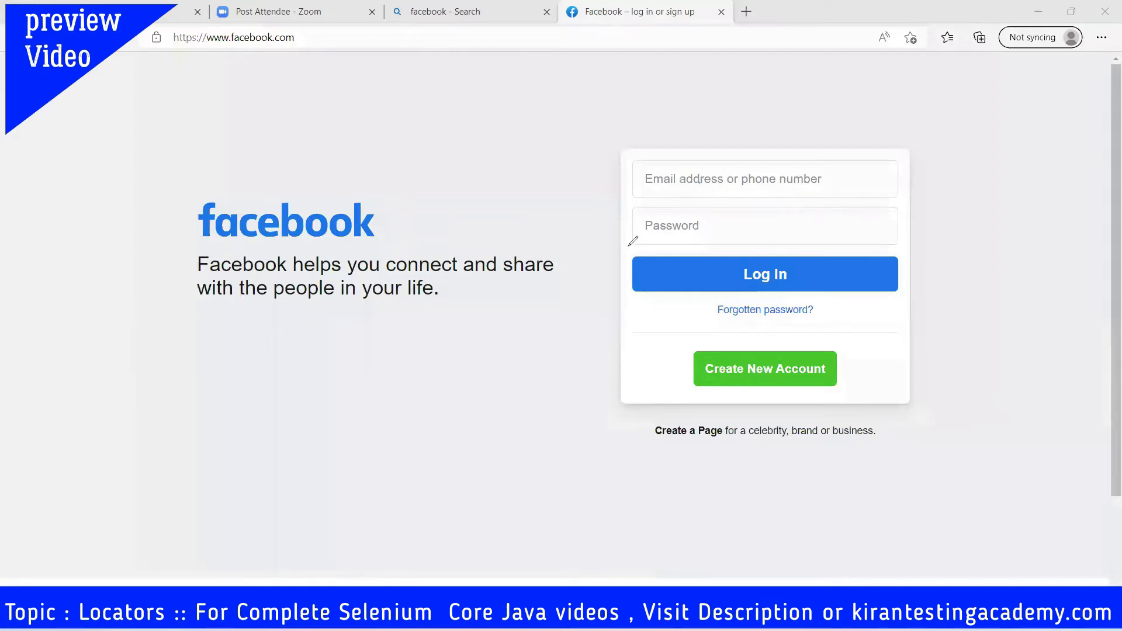
mouse_move(804, 152)
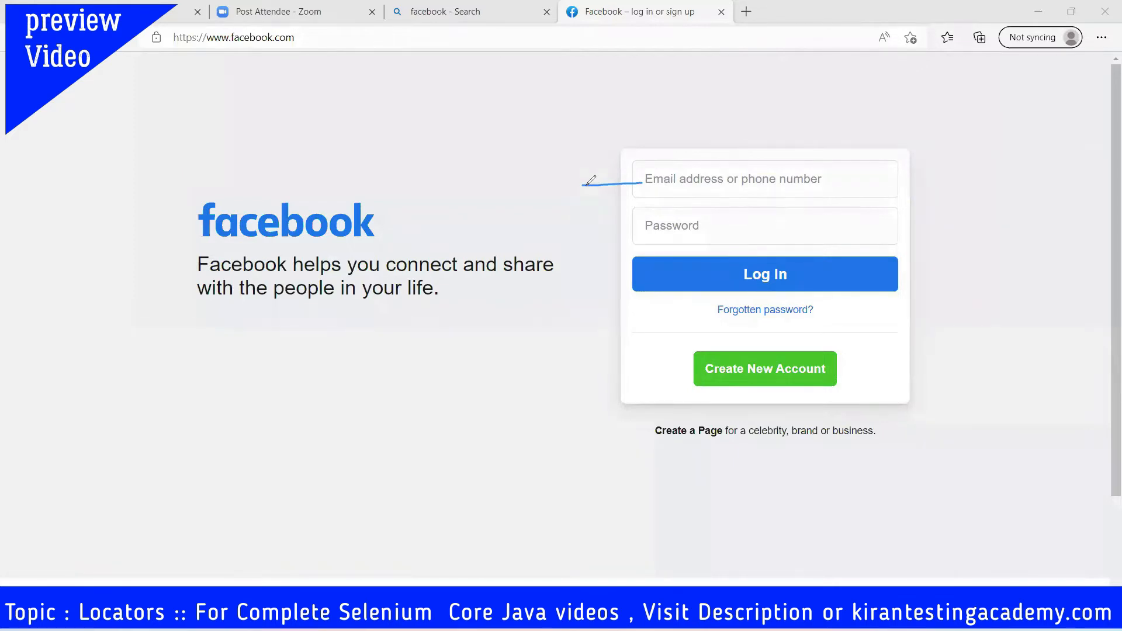
mouse_move(751, 114)
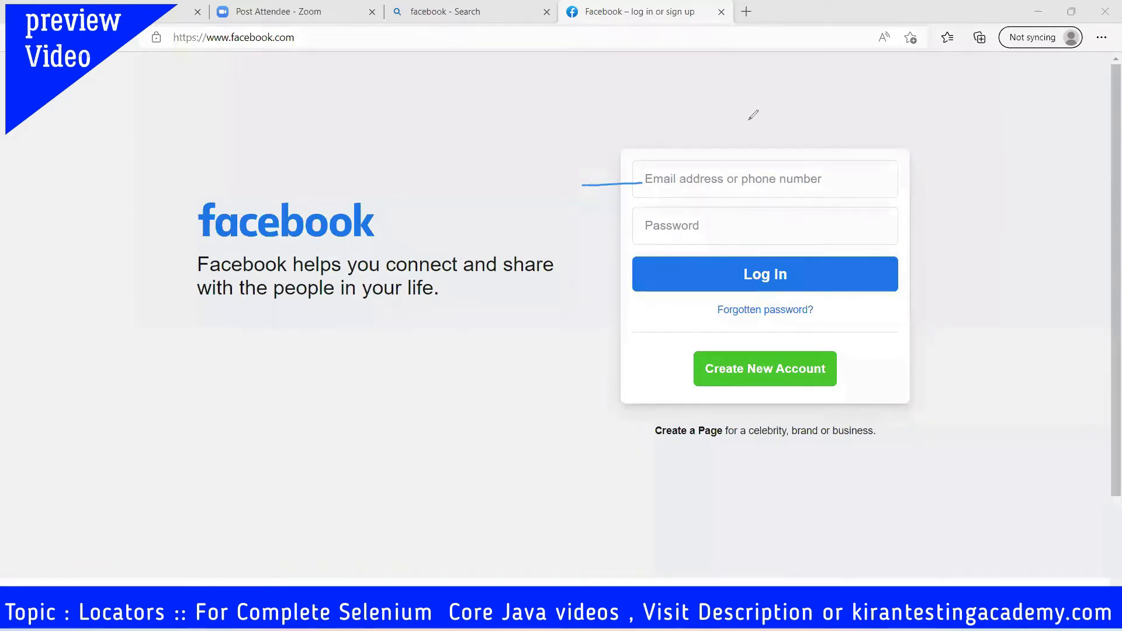
mouse_move(388, 187)
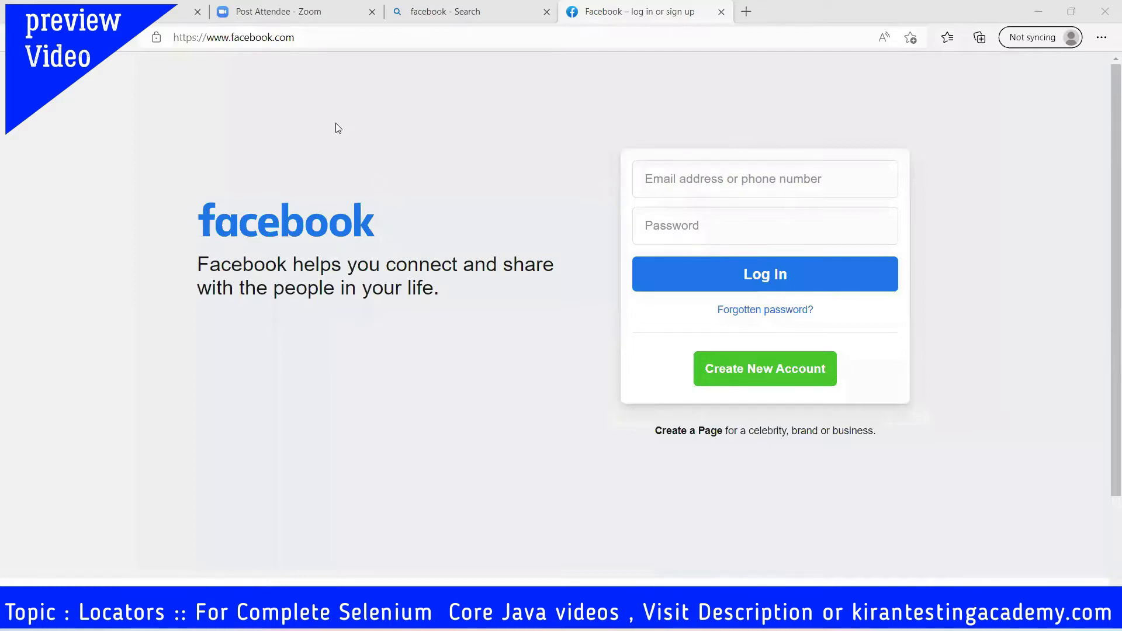
mouse_move(370, 323)
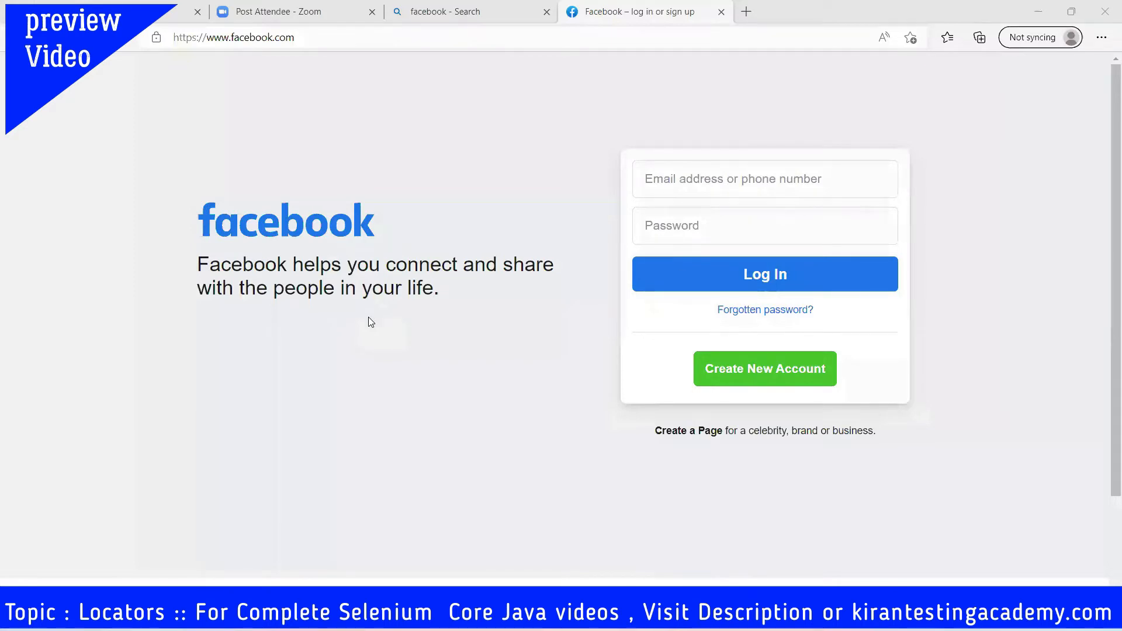
mouse_move(369, 317)
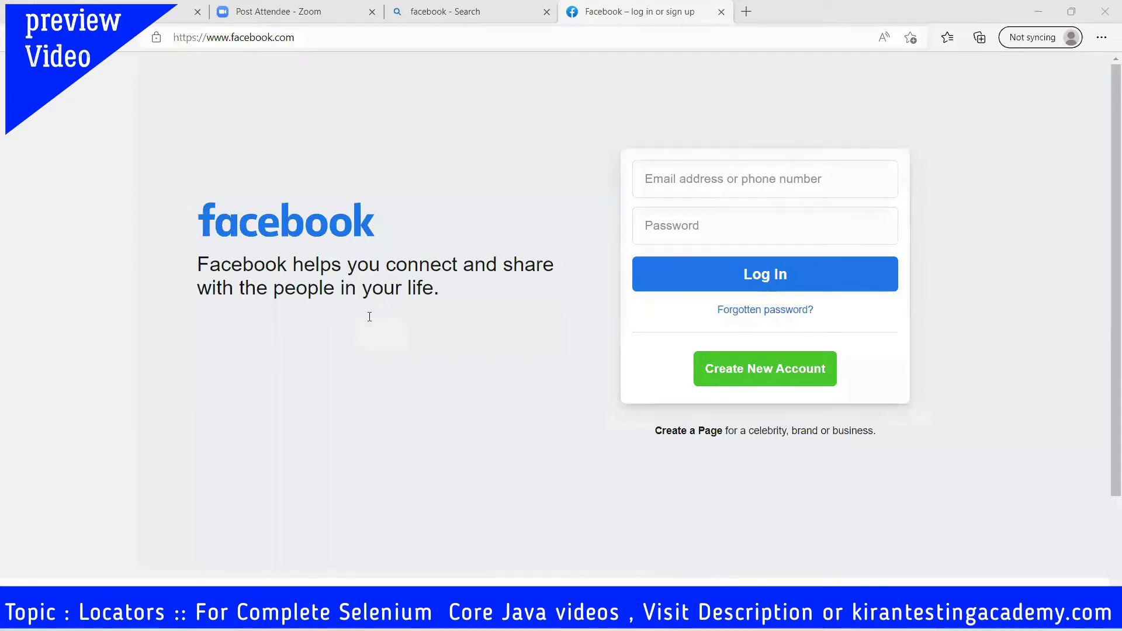
left_click(763, 179)
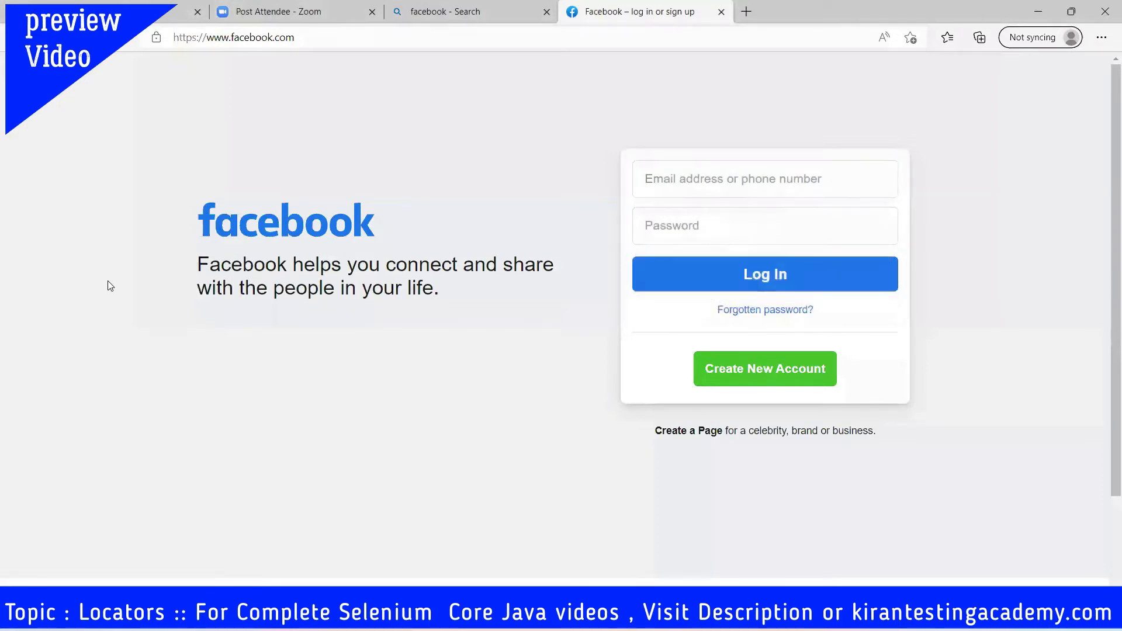
right_click(108, 285)
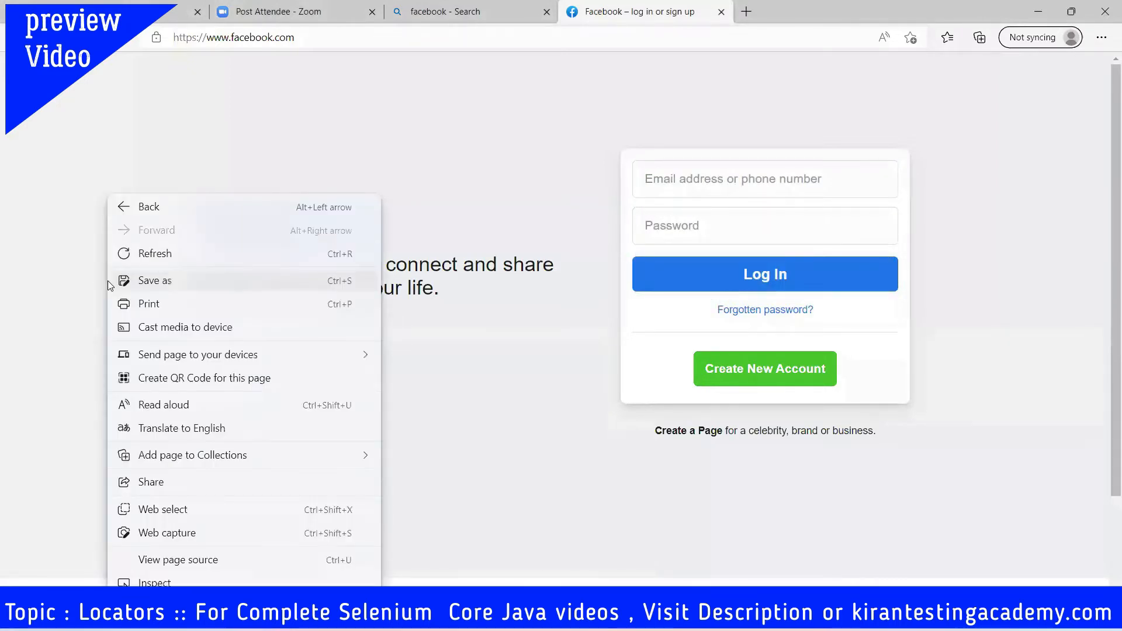
mouse_move(196, 561)
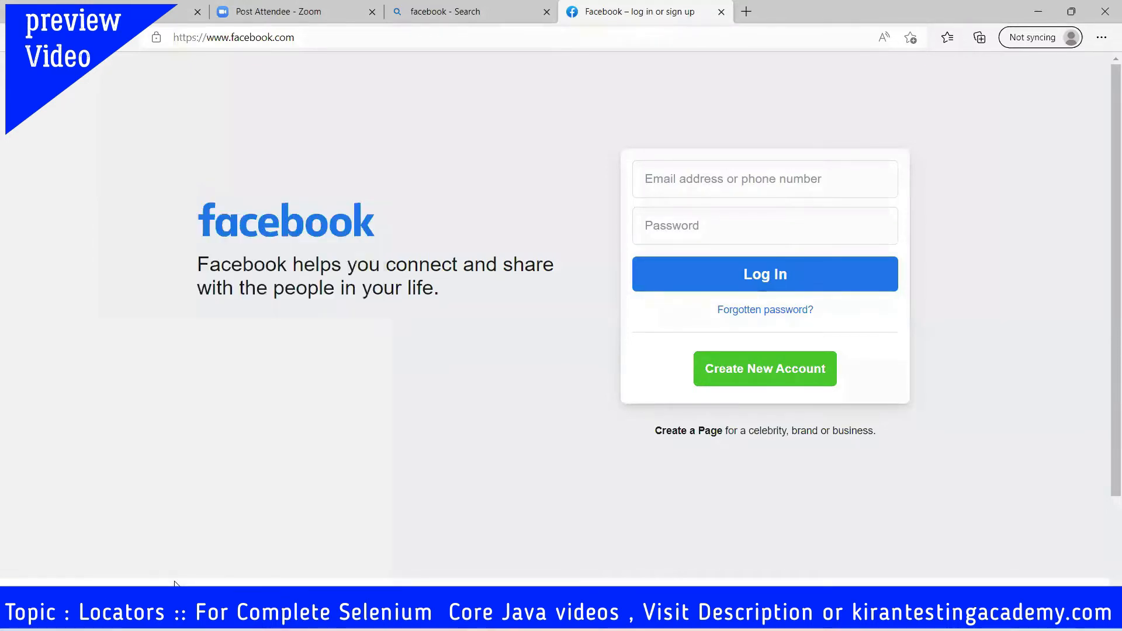
- Bring up DevTools with F12 on the Facebook login page
key("F12")
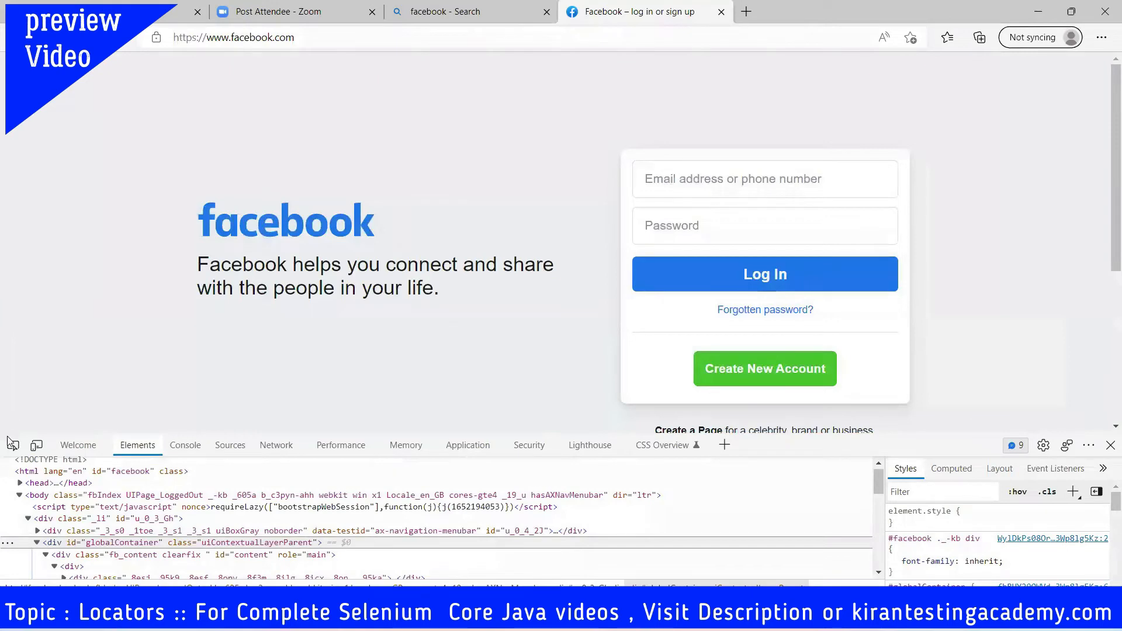
mouse_move(13, 445)
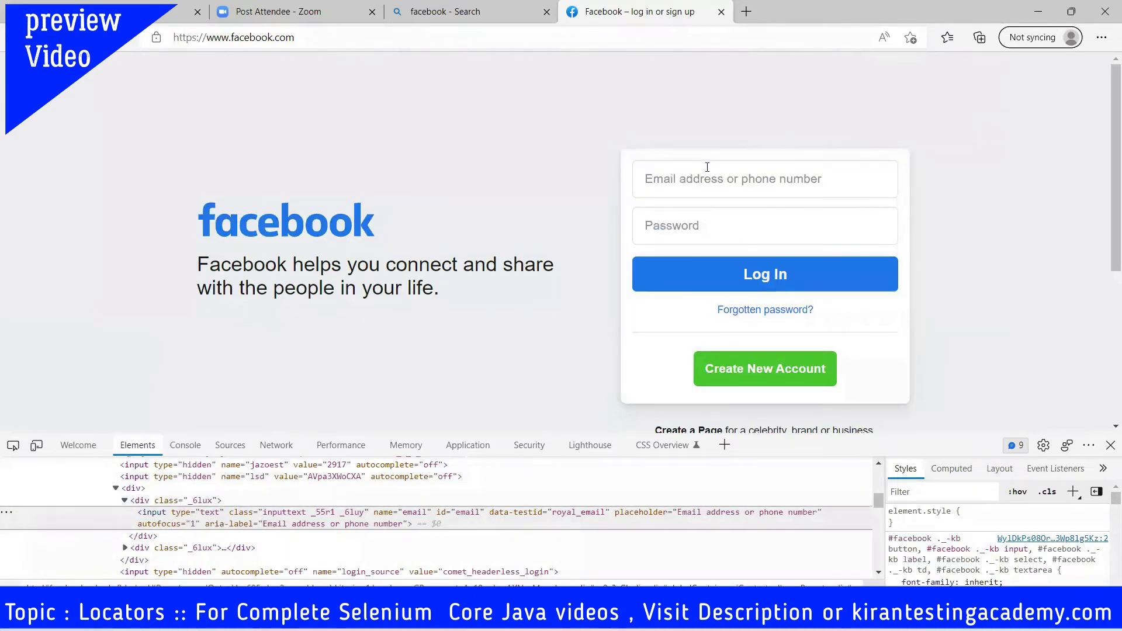
mouse_move(375, 514)
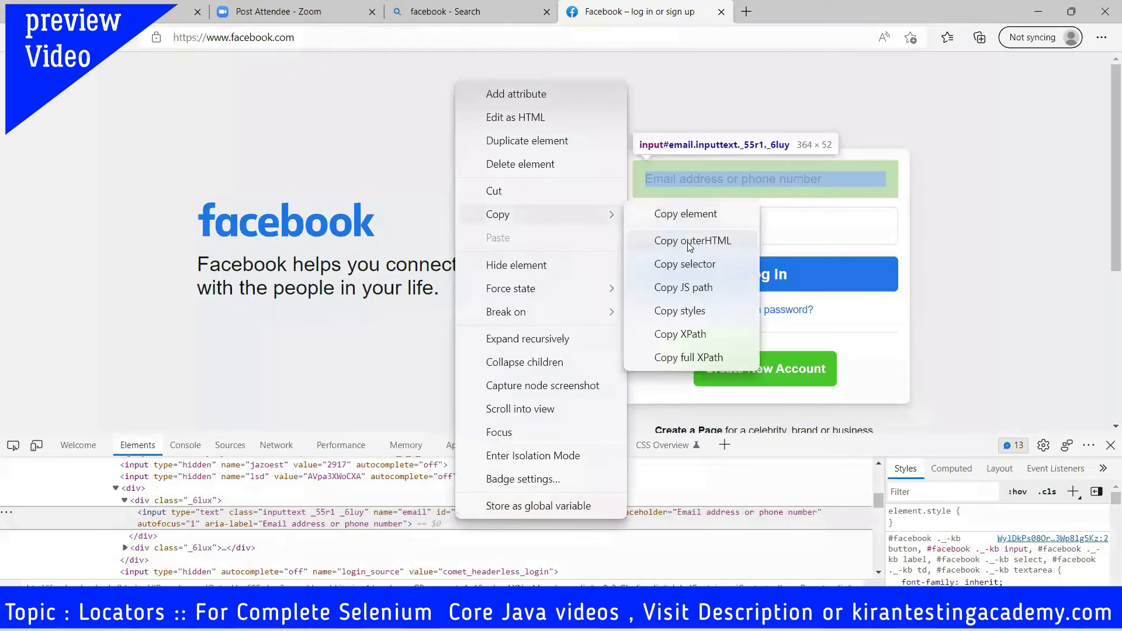
mouse_move(684, 214)
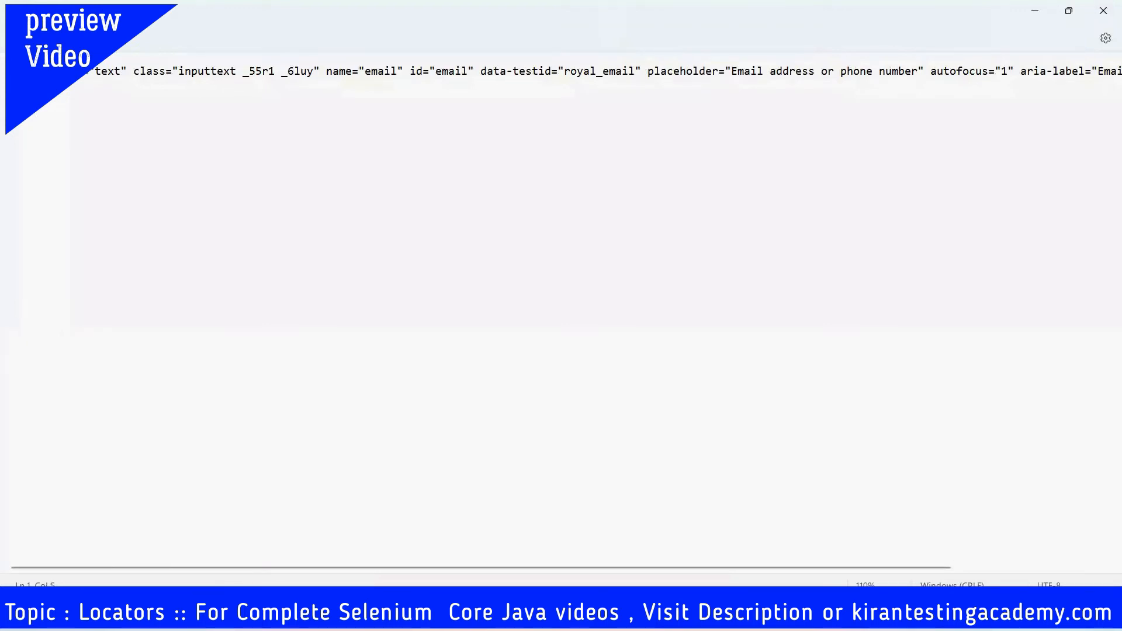
- Move the cursor left in Notepad where the pasted HTML was cleared
key("Left")
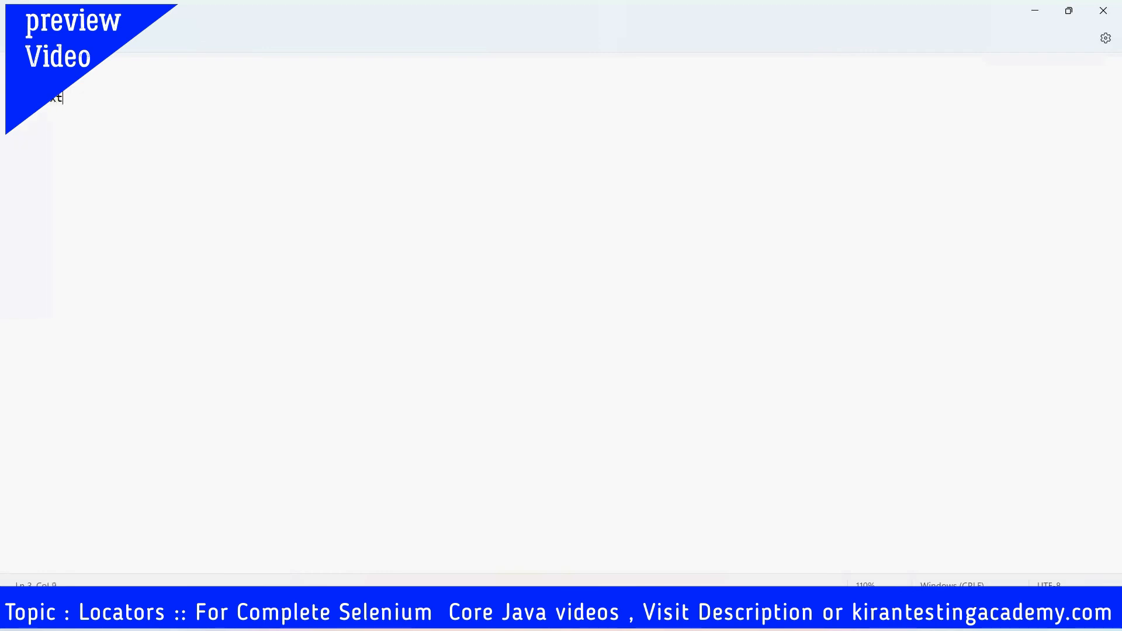
- List the remaining locators line by line: tagname, classname, css and Xpath
type("---")
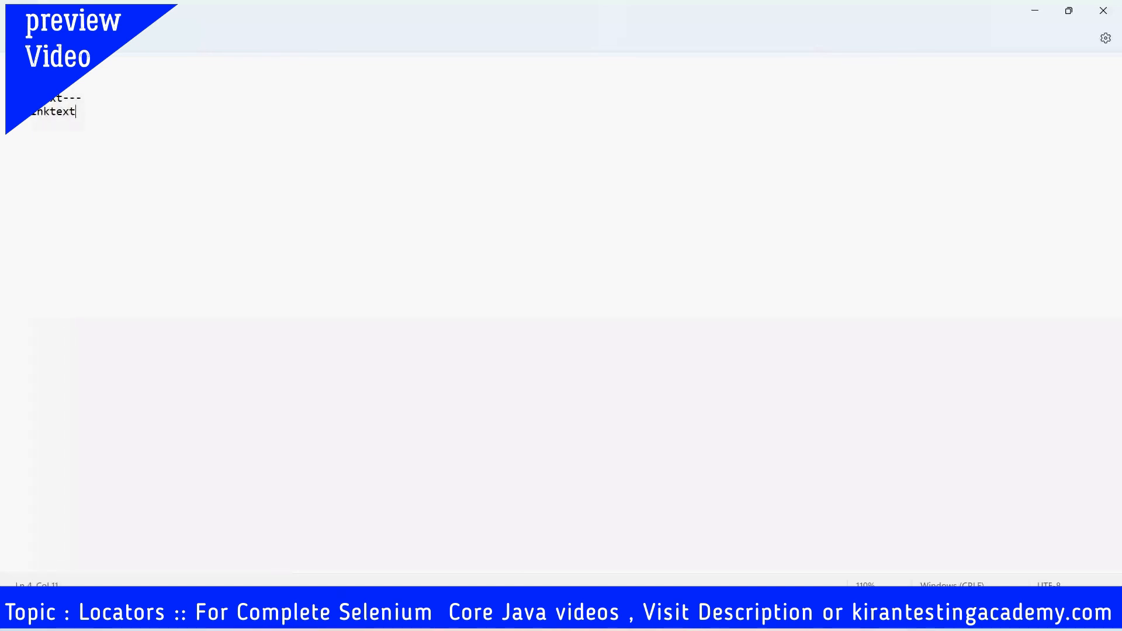
type("--")
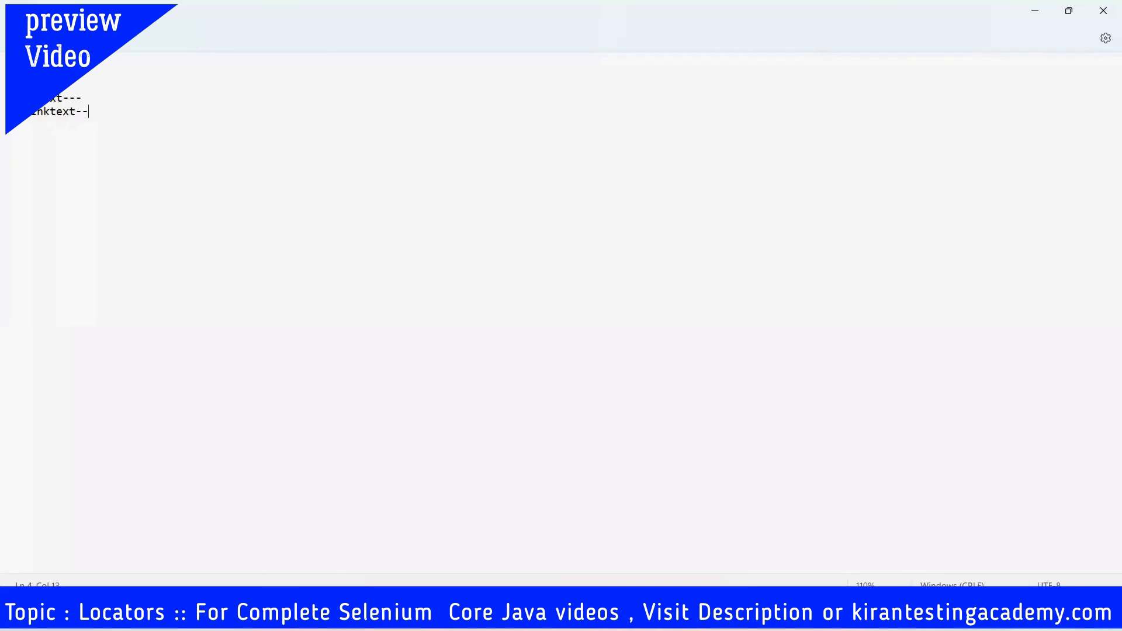
type("tagname--")
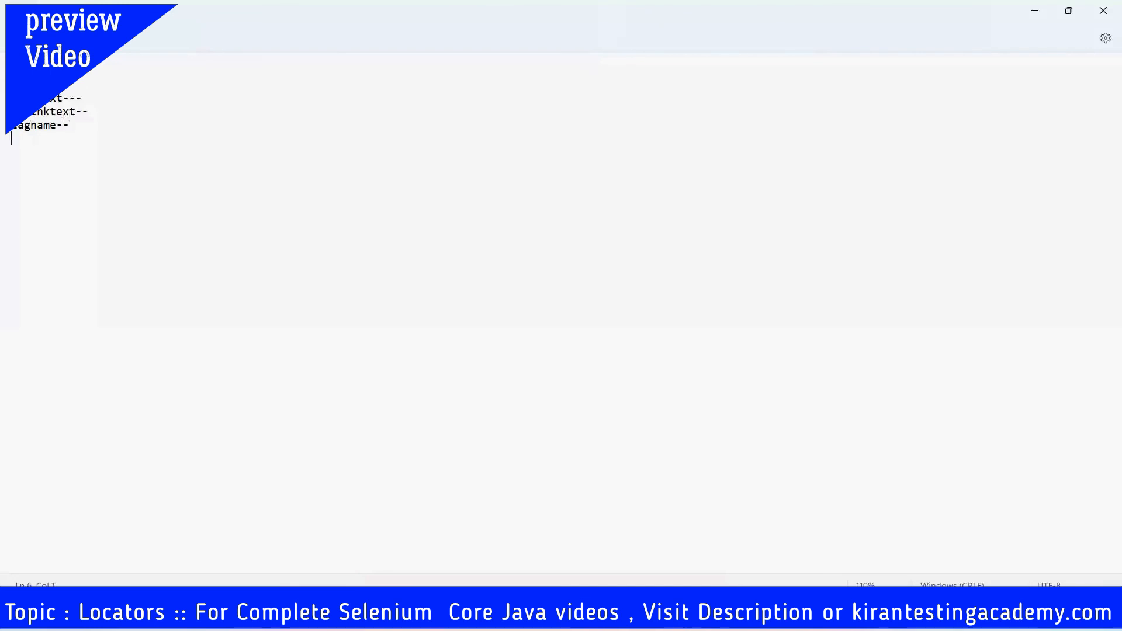
type("classna")
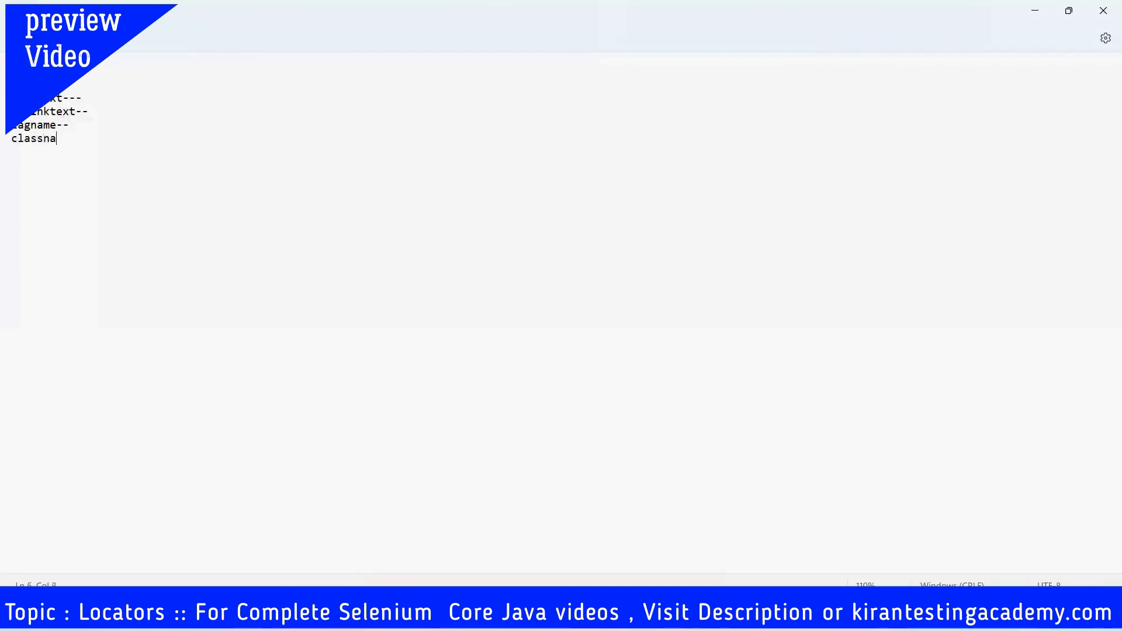
type("css")
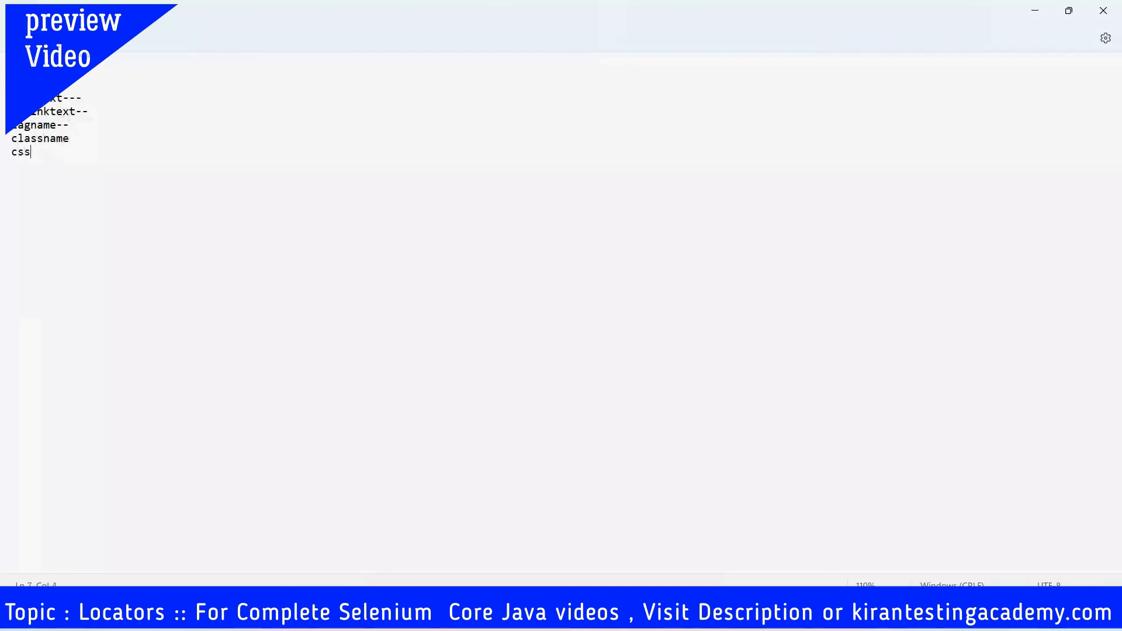
key("enter")
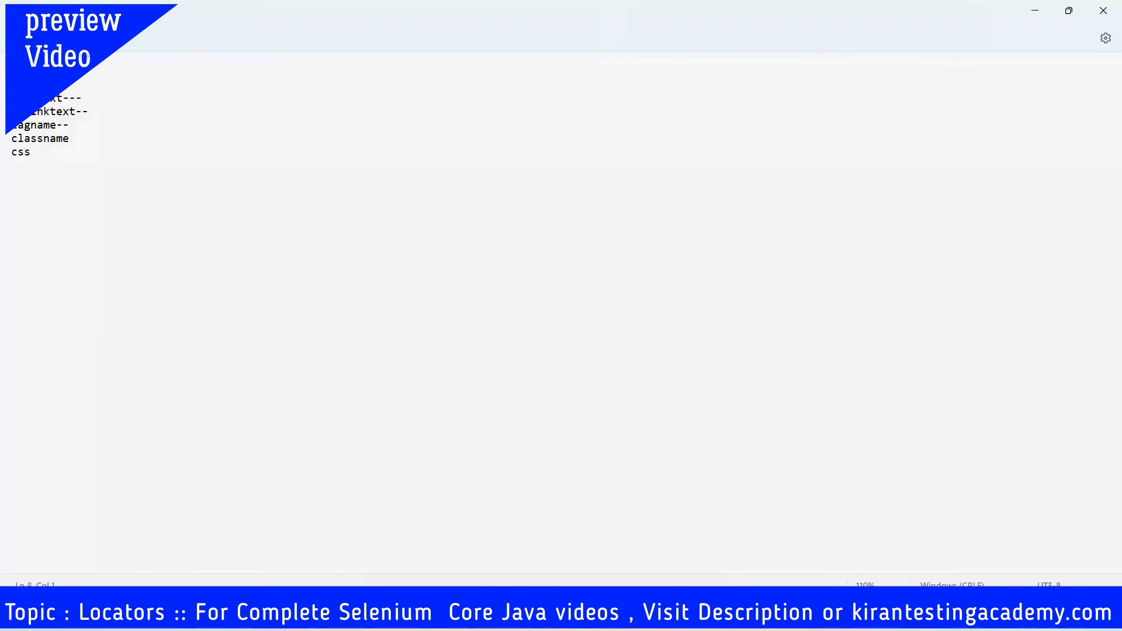
type("Xpath")
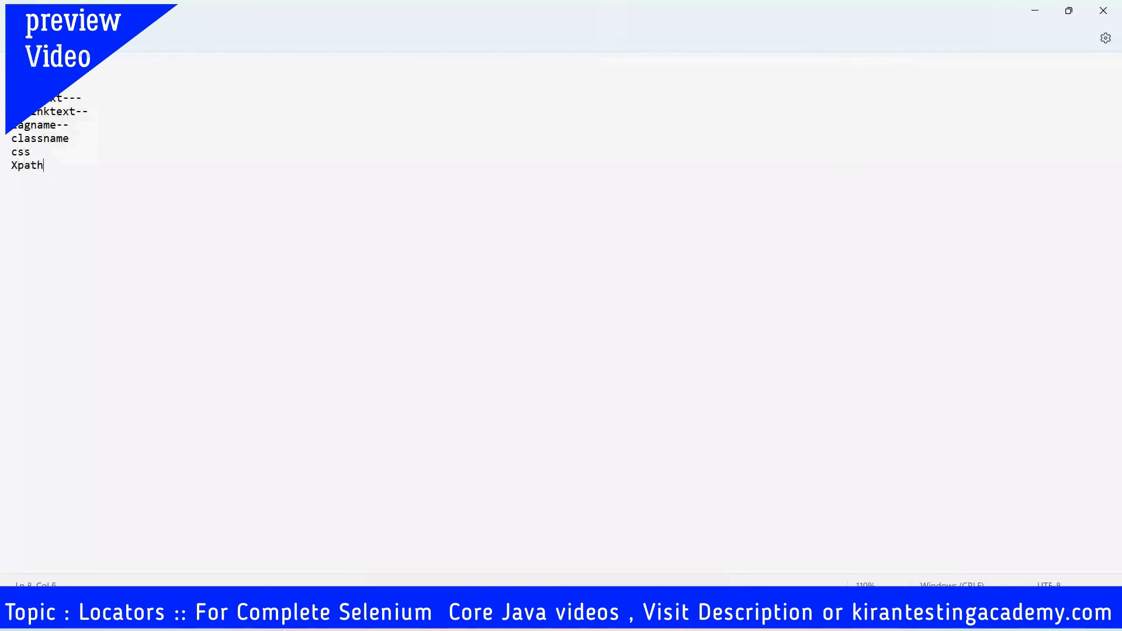